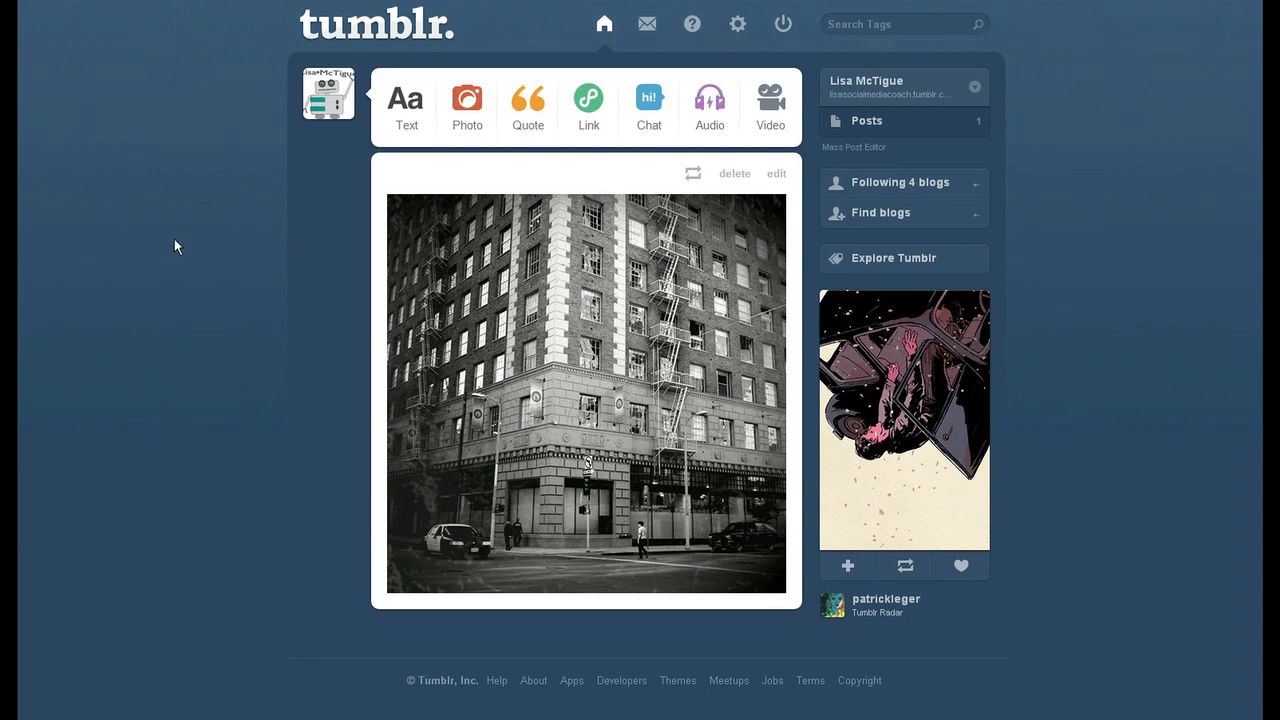
{"action": "mouse_move", "coordinate": [753, 48]}
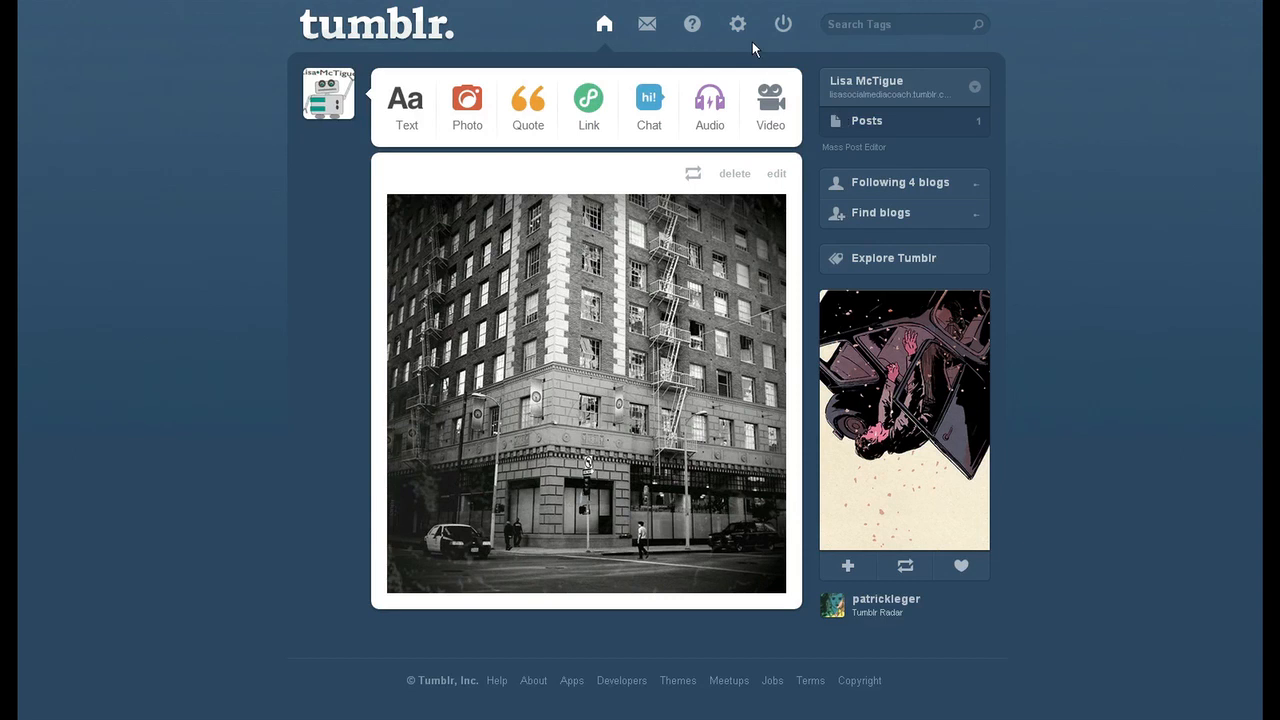
Open Tumblr account settings from the gear icon on the dashboard.
{"action": "left_click", "coordinate": [738, 23]}
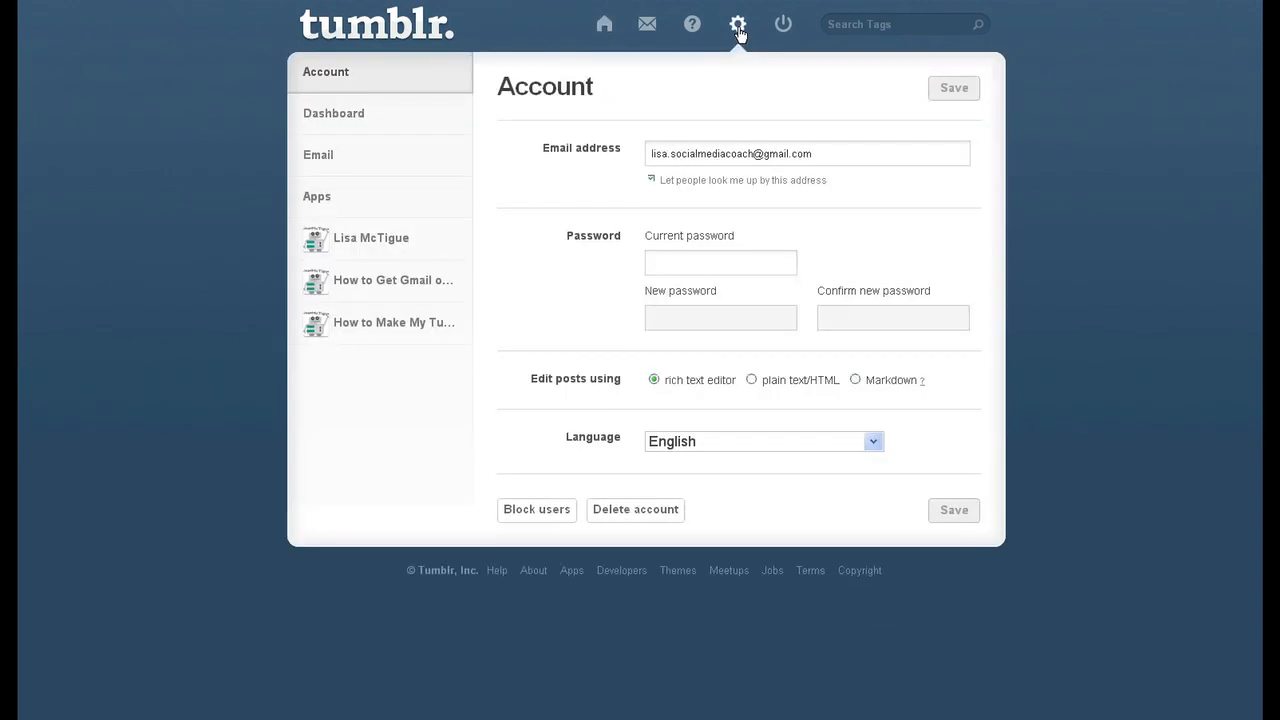
{"action": "mouse_move", "coordinate": [375, 245]}
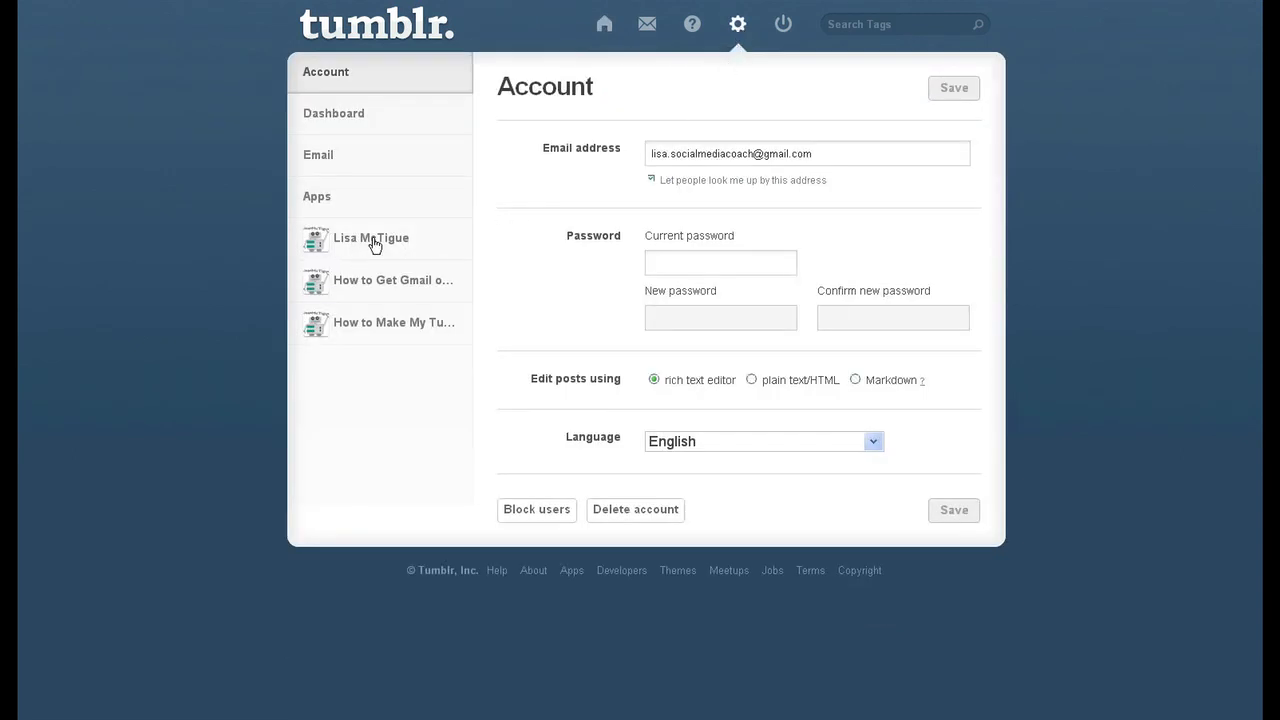
Change the Lisa McTigue blog's URL to 'socialmediacoach' and save it.
{"action": "left_click", "coordinate": [370, 238]}
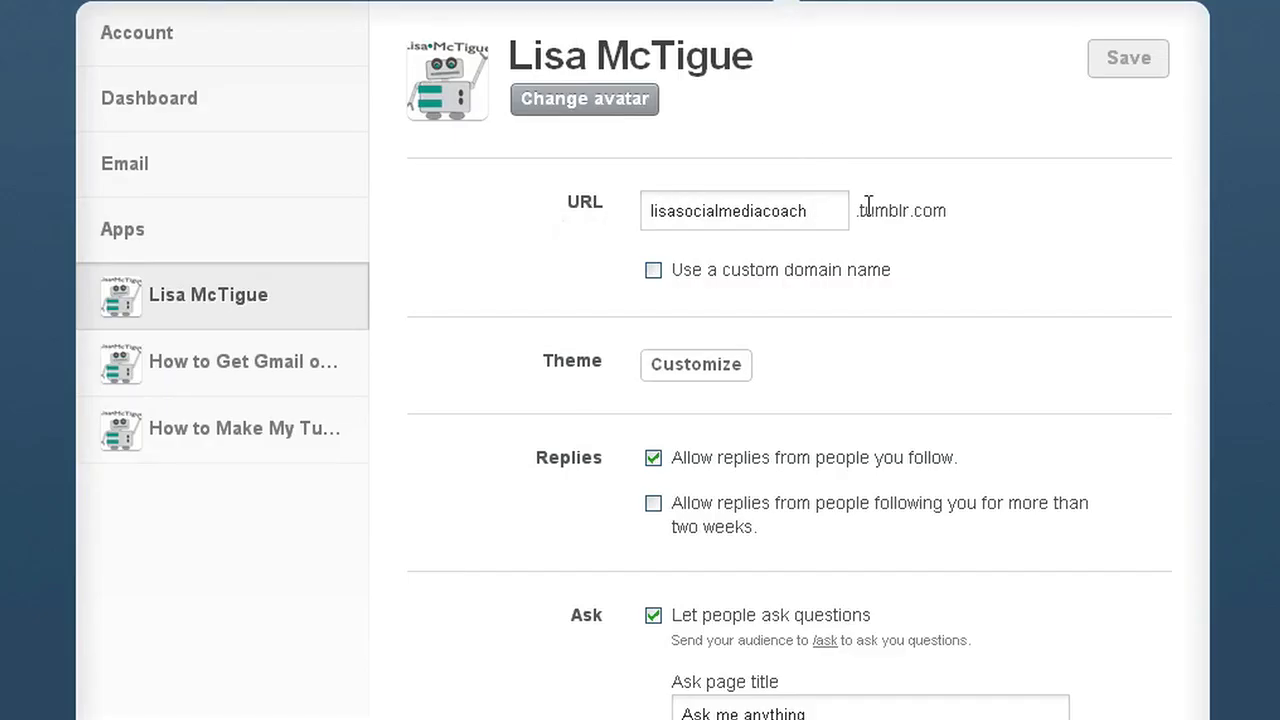
{"action": "mouse_move", "coordinate": [869, 217]}
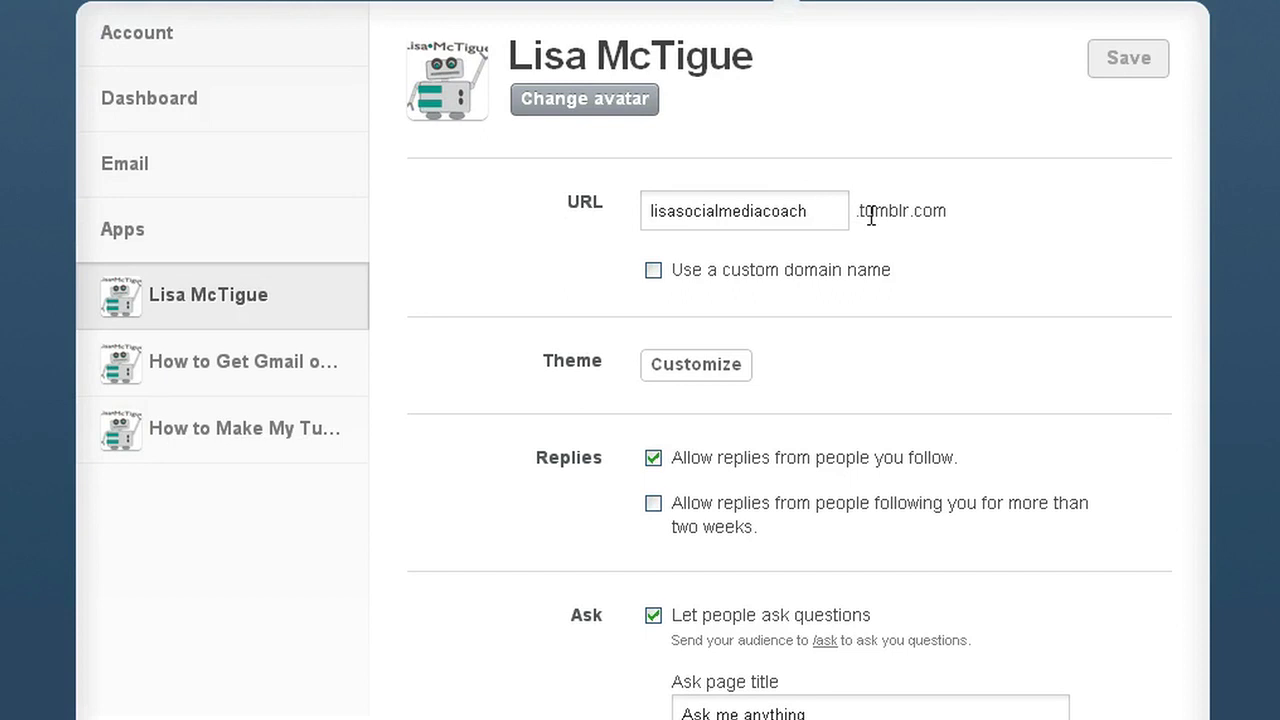
{"action": "triple_click", "coordinate": [744, 210]}
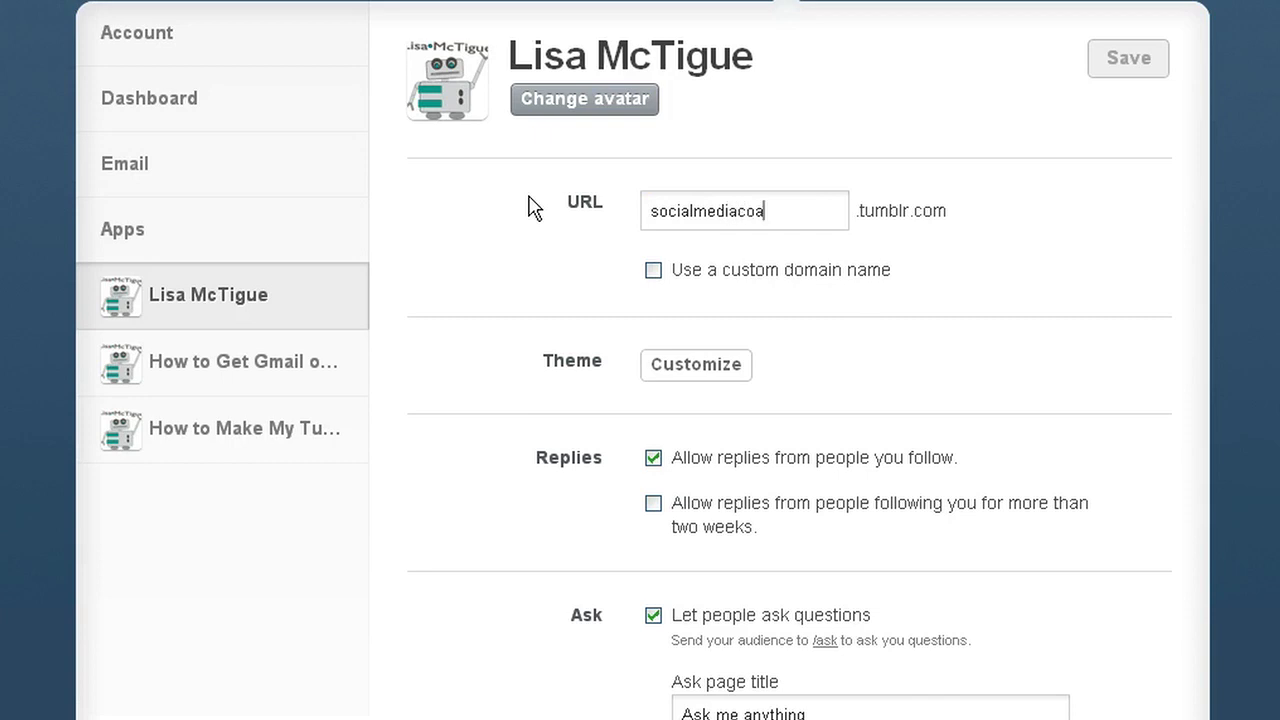
{"action": "type", "text": "ch"}
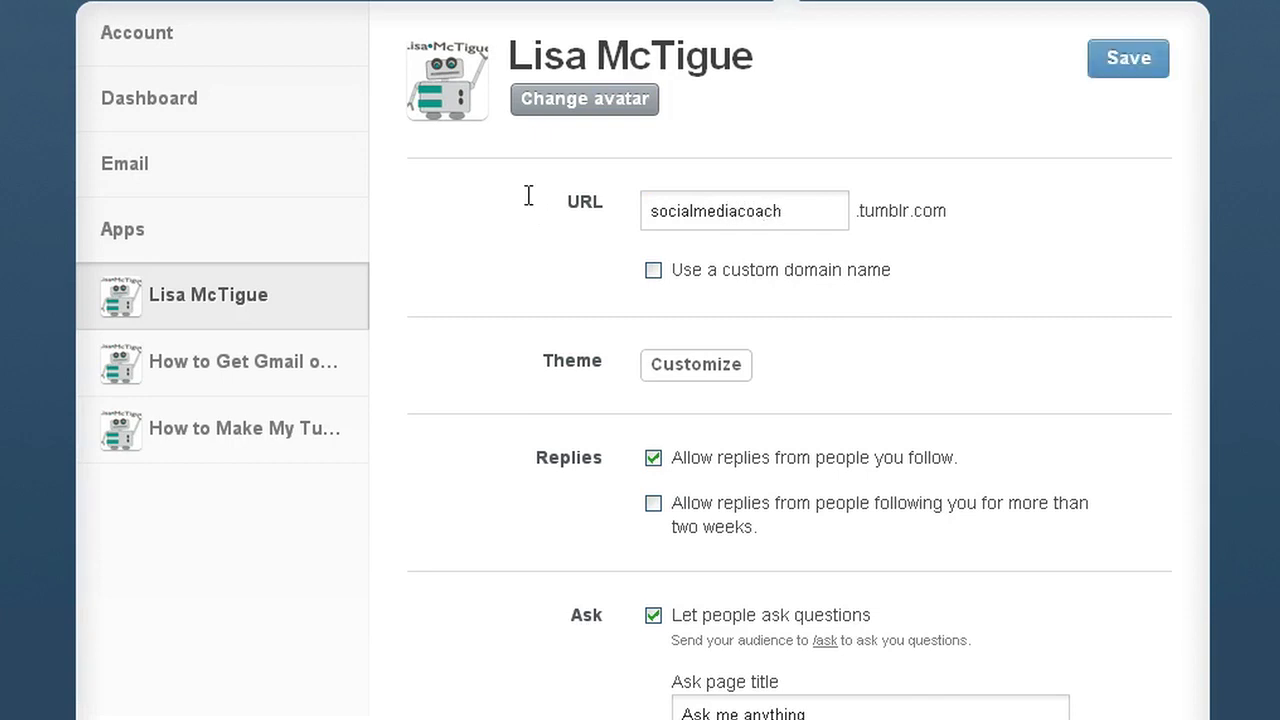
{"action": "left_click", "coordinate": [1128, 57]}
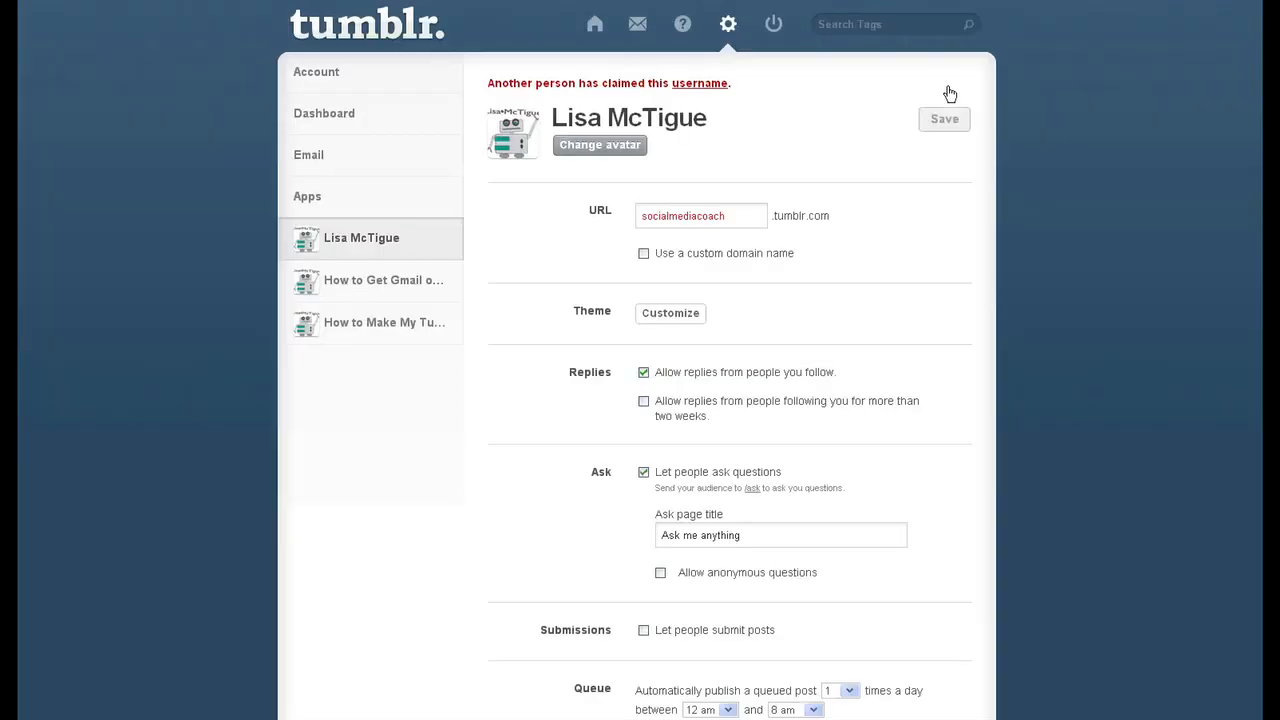
Replace the rejected URL with 'tumblr-howto' in the blog URL field.
{"action": "triple_click", "coordinate": [700, 215]}
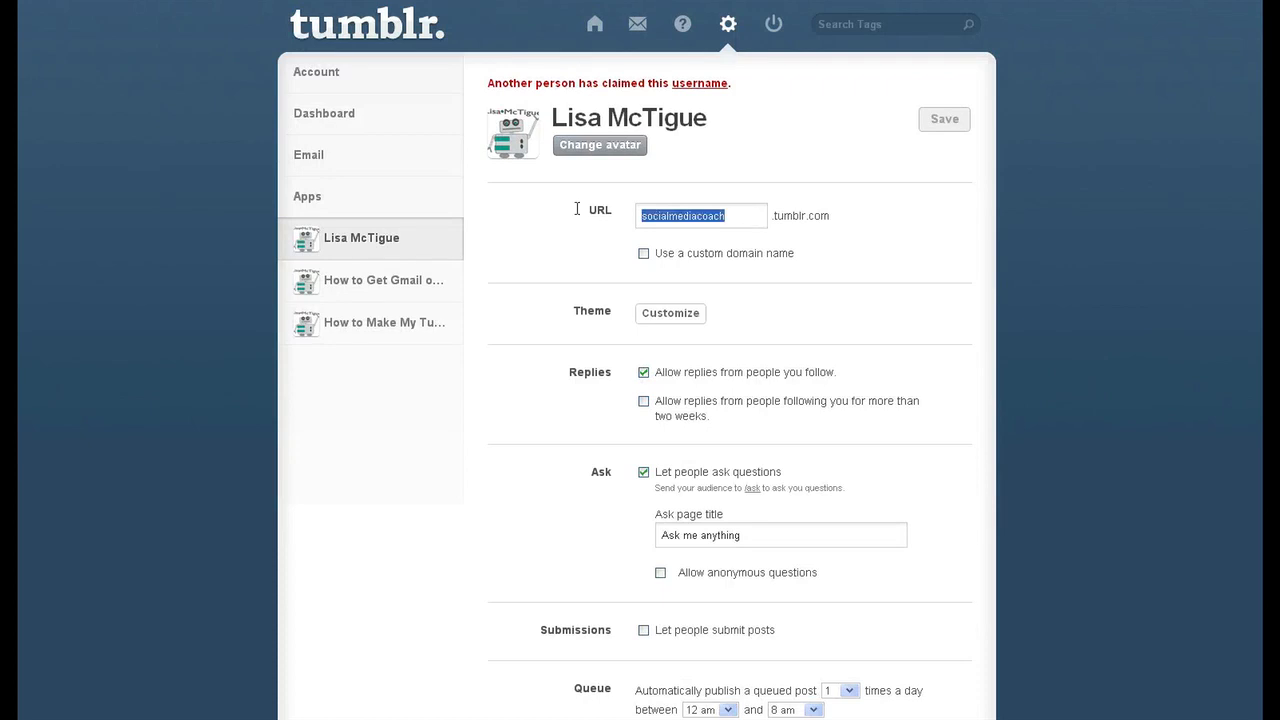
{"action": "mouse_move", "coordinate": [580, 214]}
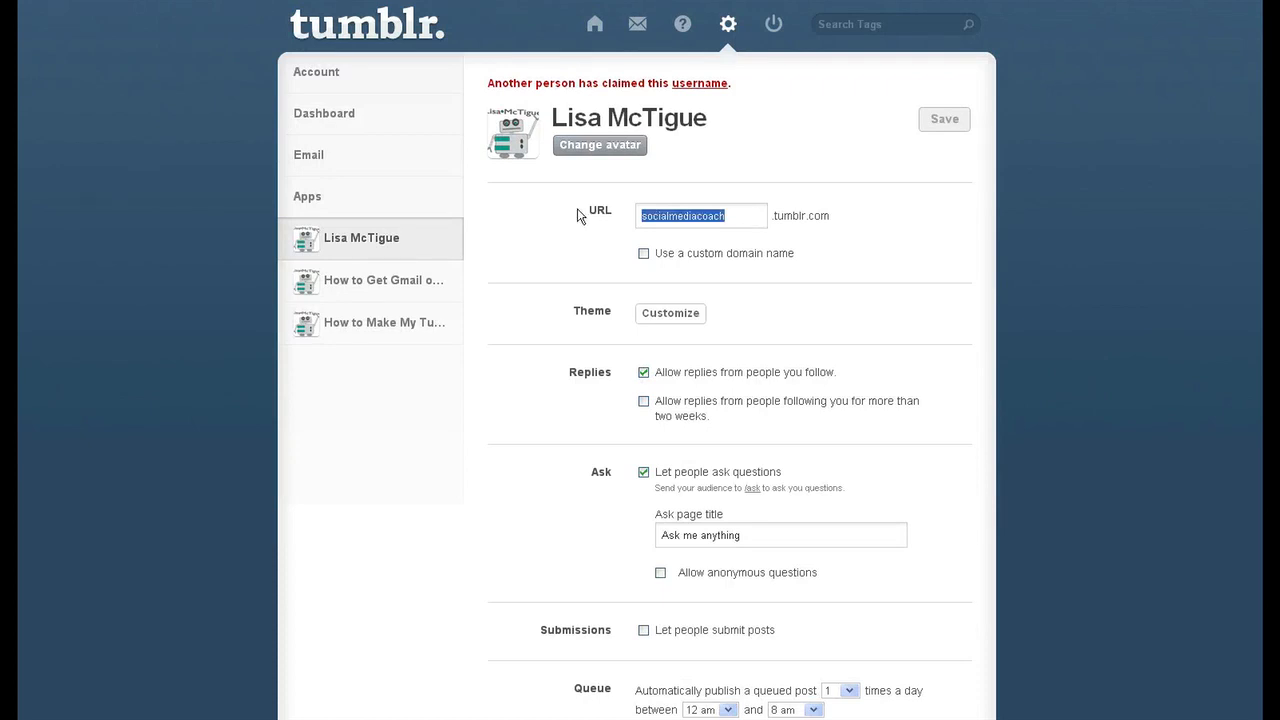
{"action": "key", "text": "ctrl+plus"}
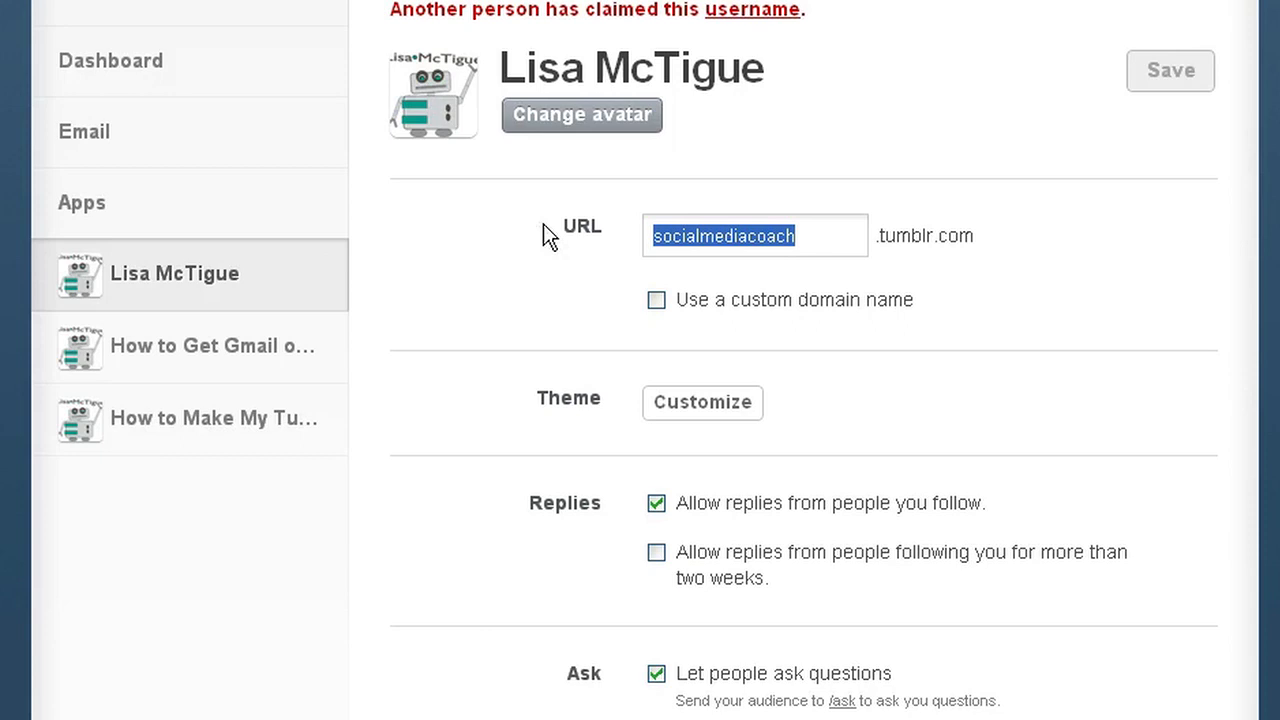
{"action": "type", "text": "tumblr-howto"}
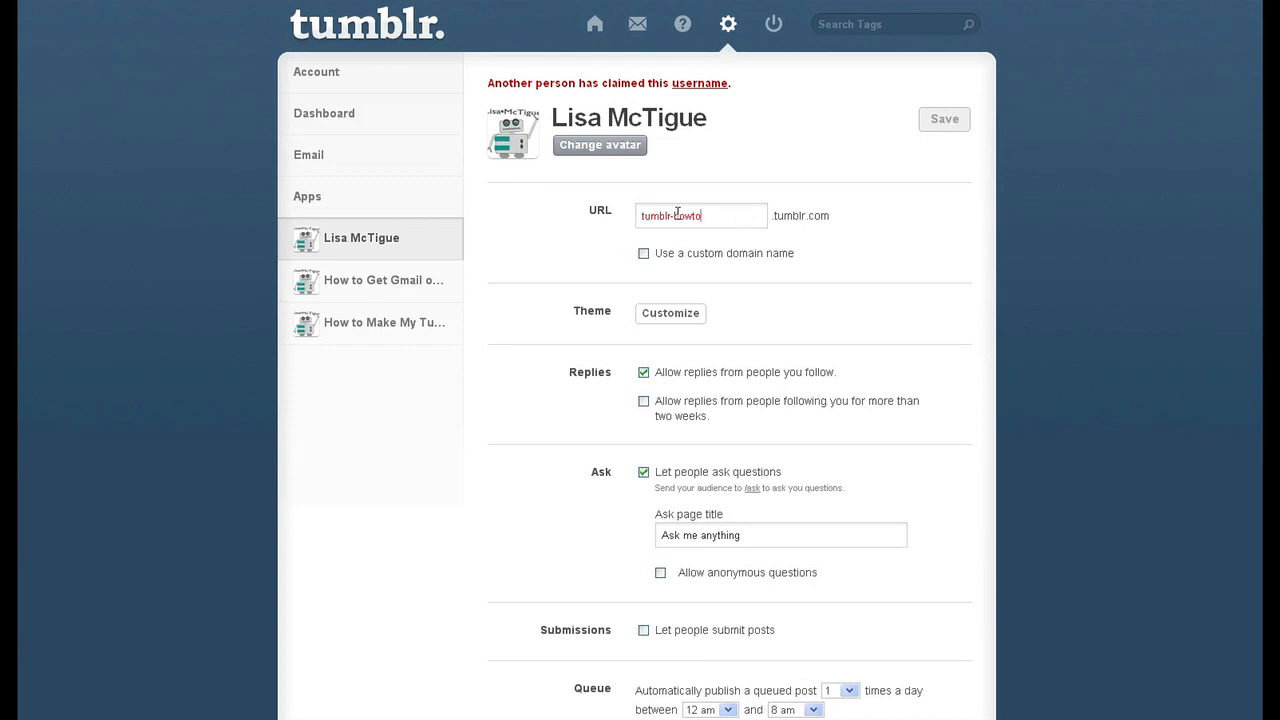
Save the blog URL as 'lisasocialmediacoach13' and return to the dashboard.
{"action": "triple_click", "coordinate": [700, 215]}
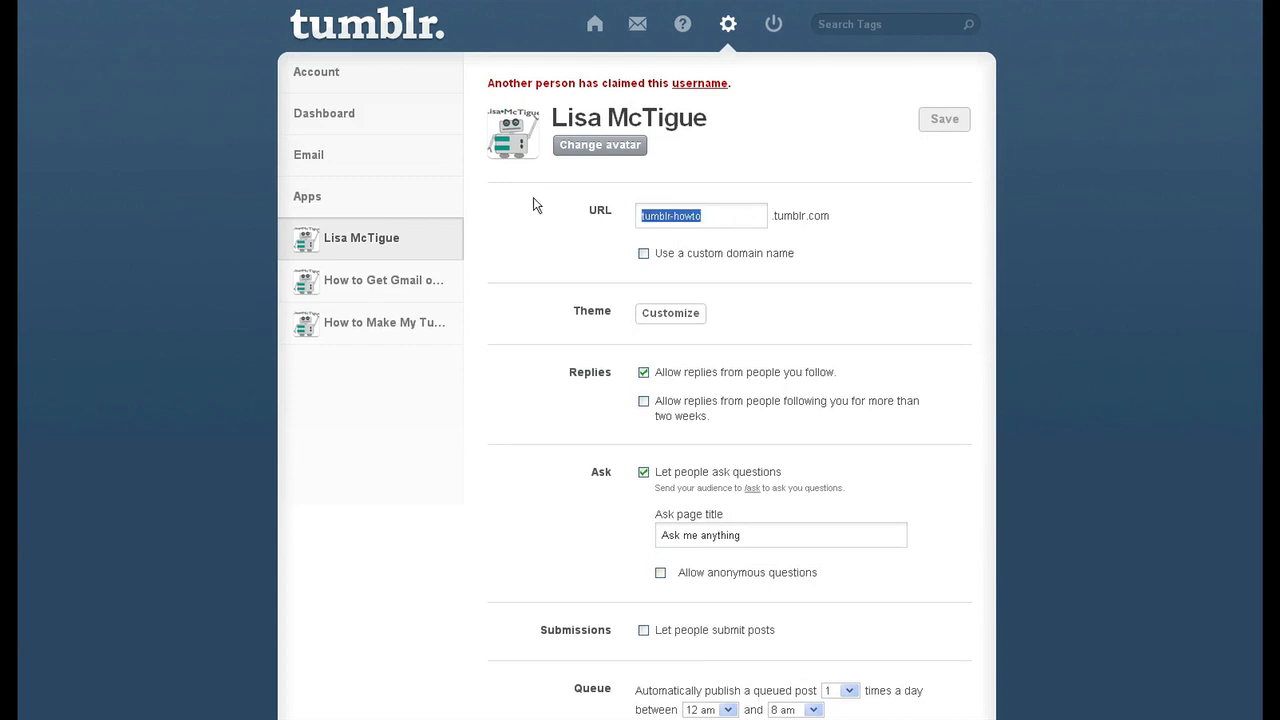
{"action": "key", "text": "Delete"}
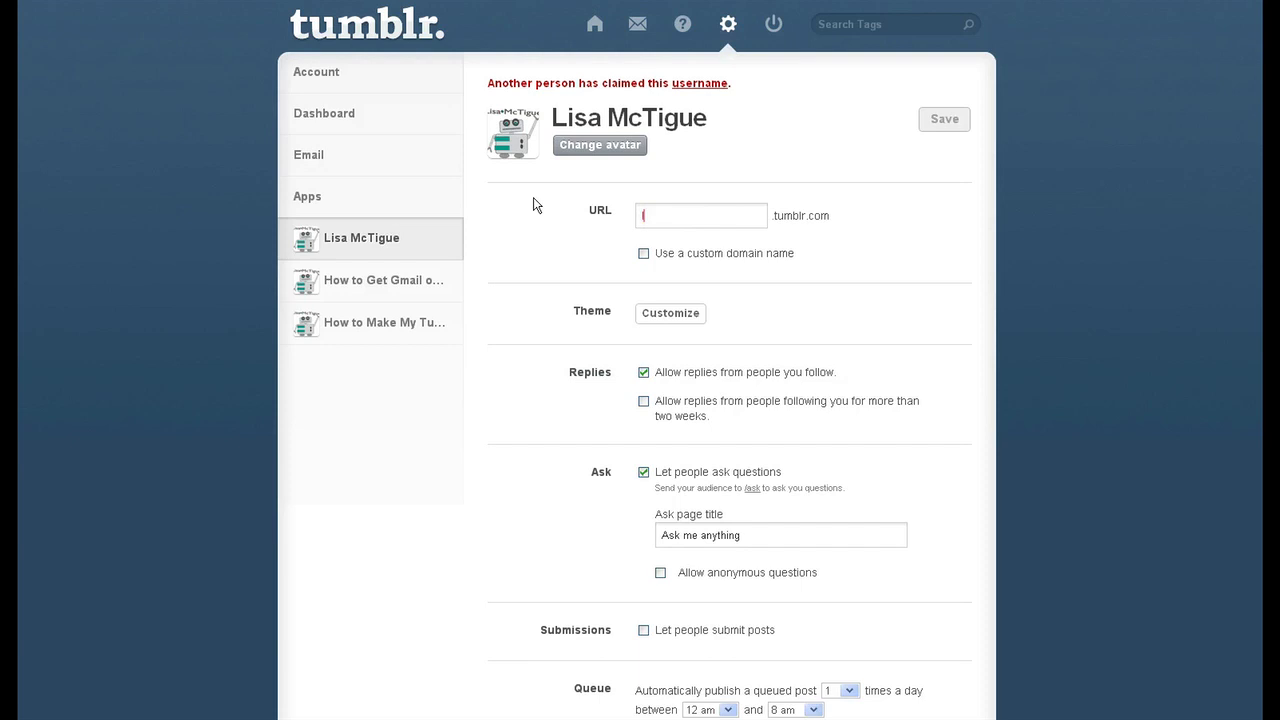
{"action": "type", "text": "lisasocia"}
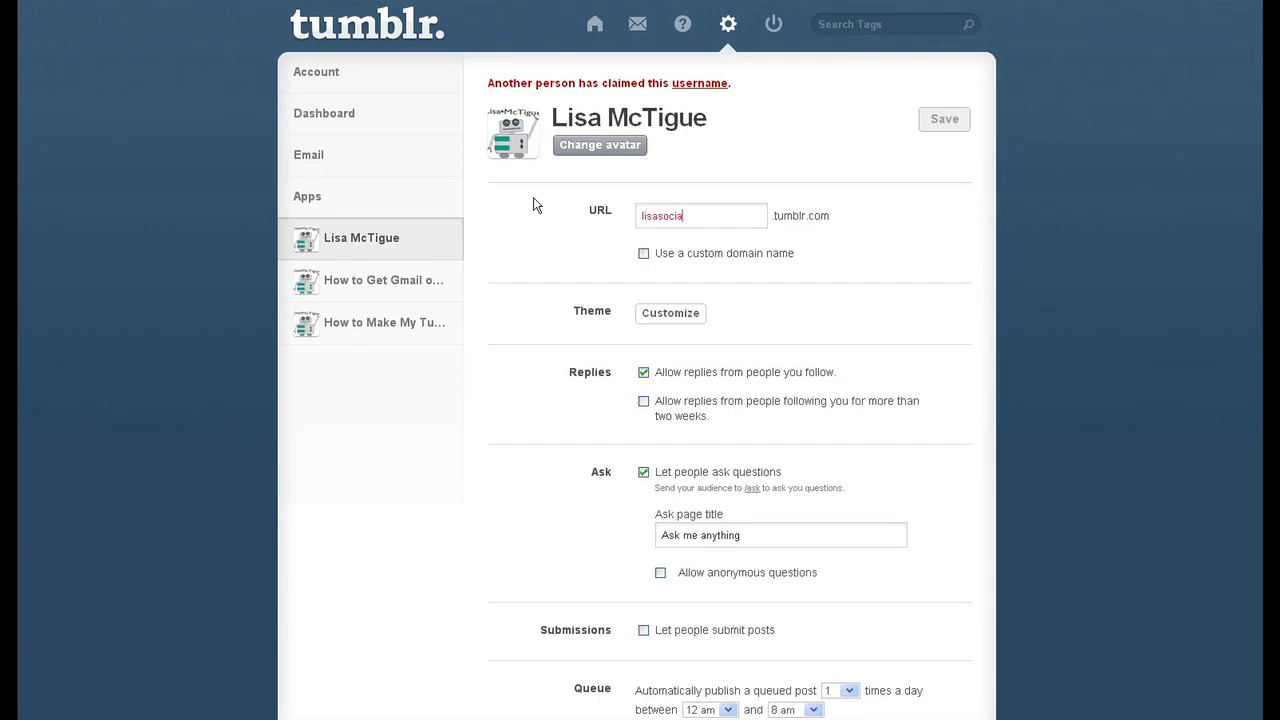
{"action": "type", "text": "lmediacoach13"}
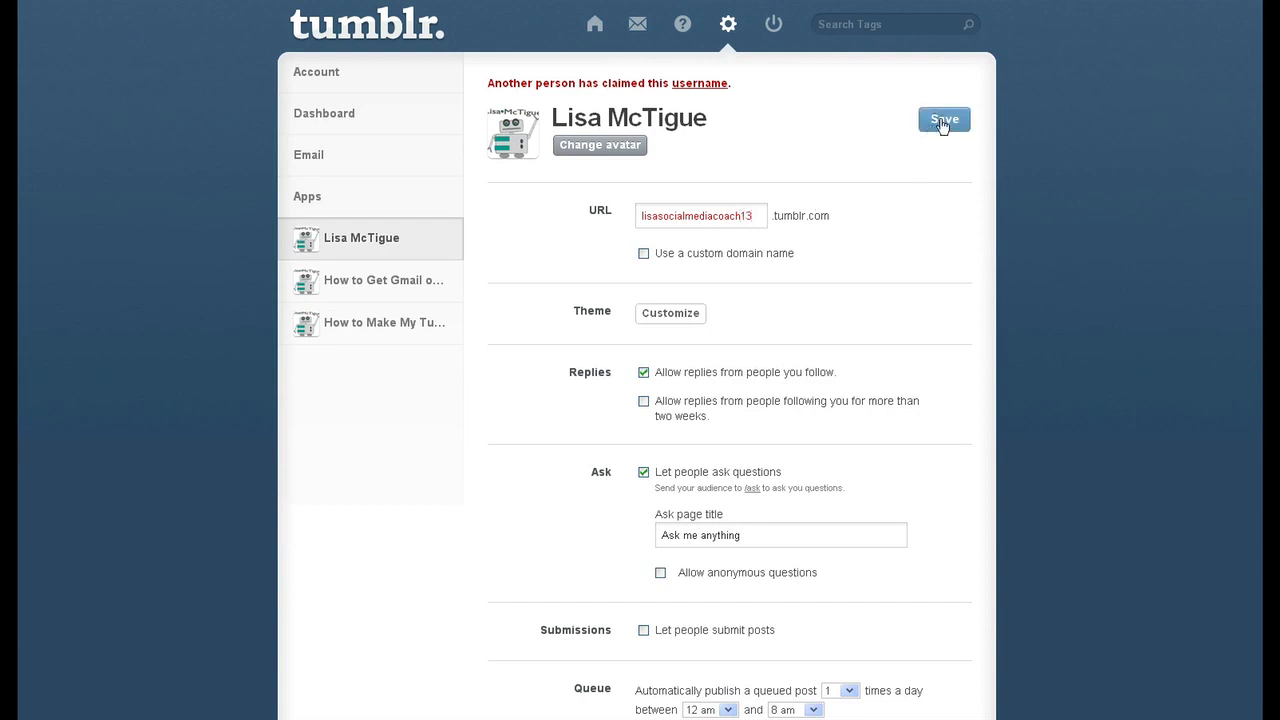
{"action": "left_click", "coordinate": [943, 119]}
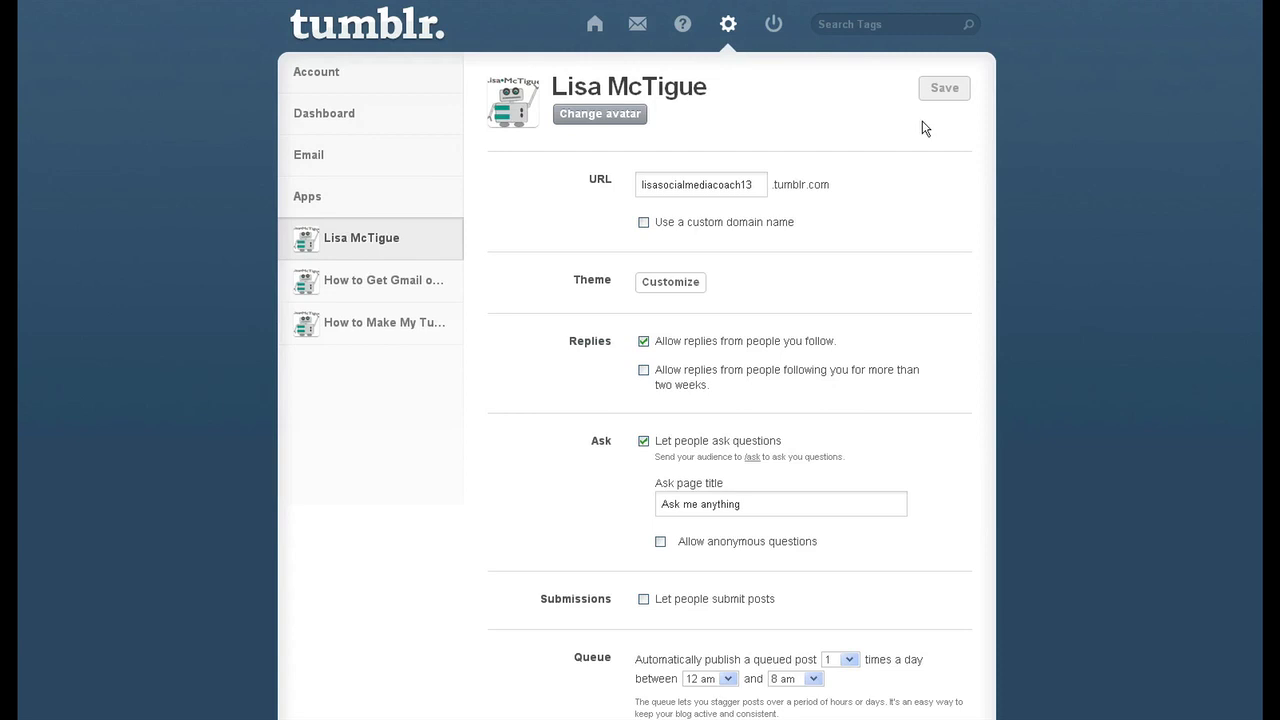
{"action": "left_click", "coordinate": [594, 23]}
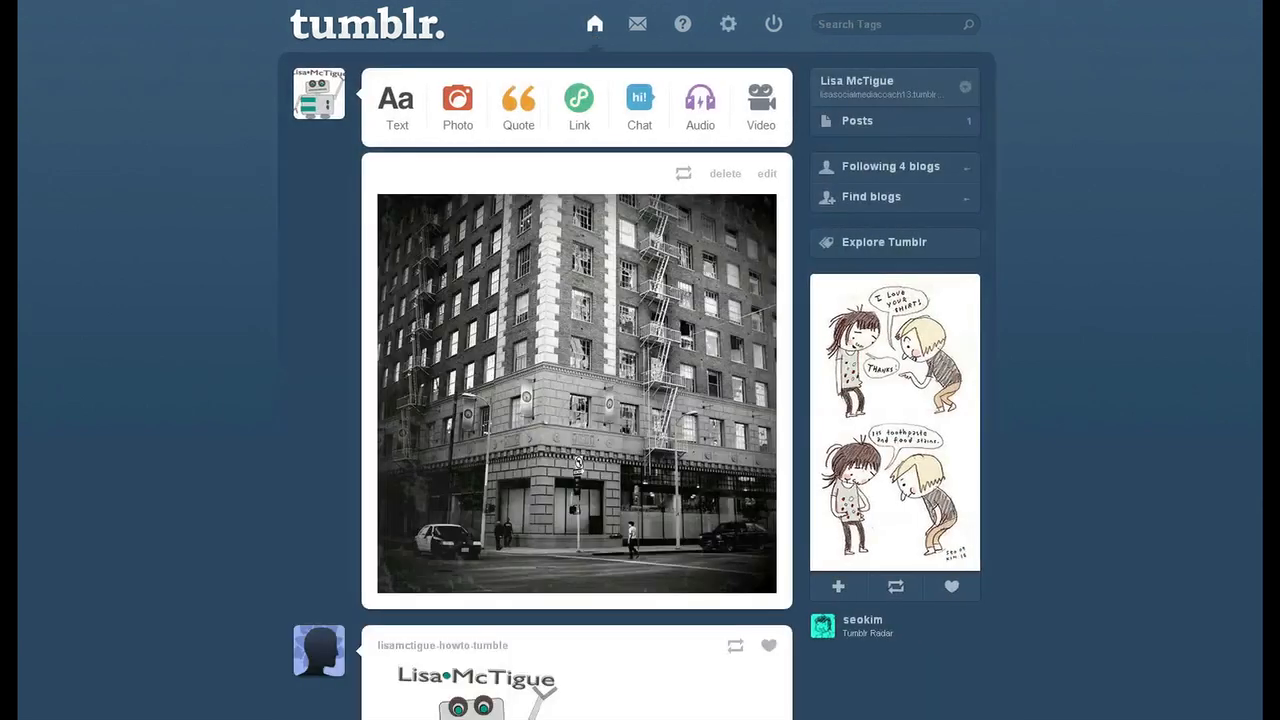